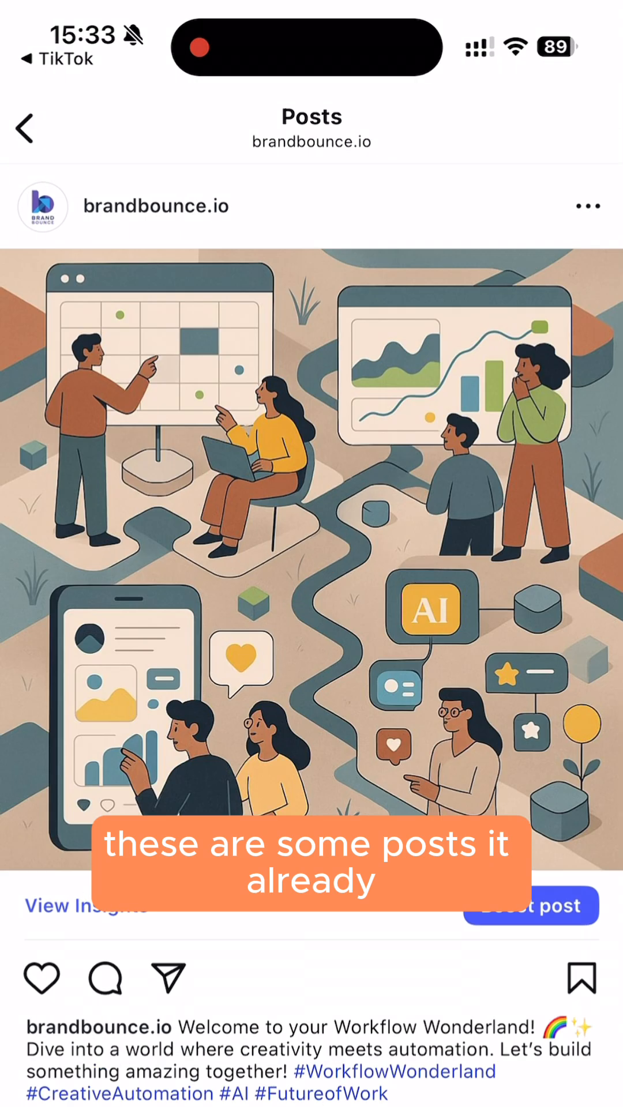
Step: Scroll through the brandbounce.io posts, then return to the n8n canvas showing the AI Agent node
{"action": "scroll", "scroll_direction": "left", "scroll_amount": 3}
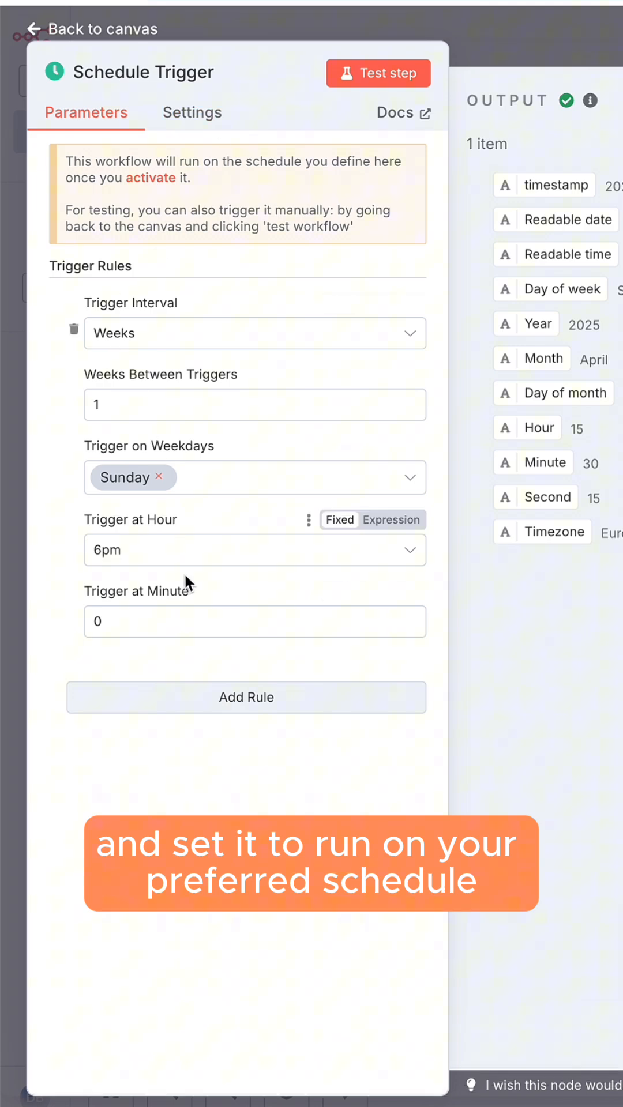
{"action": "left_click", "coordinate": [97, 29]}
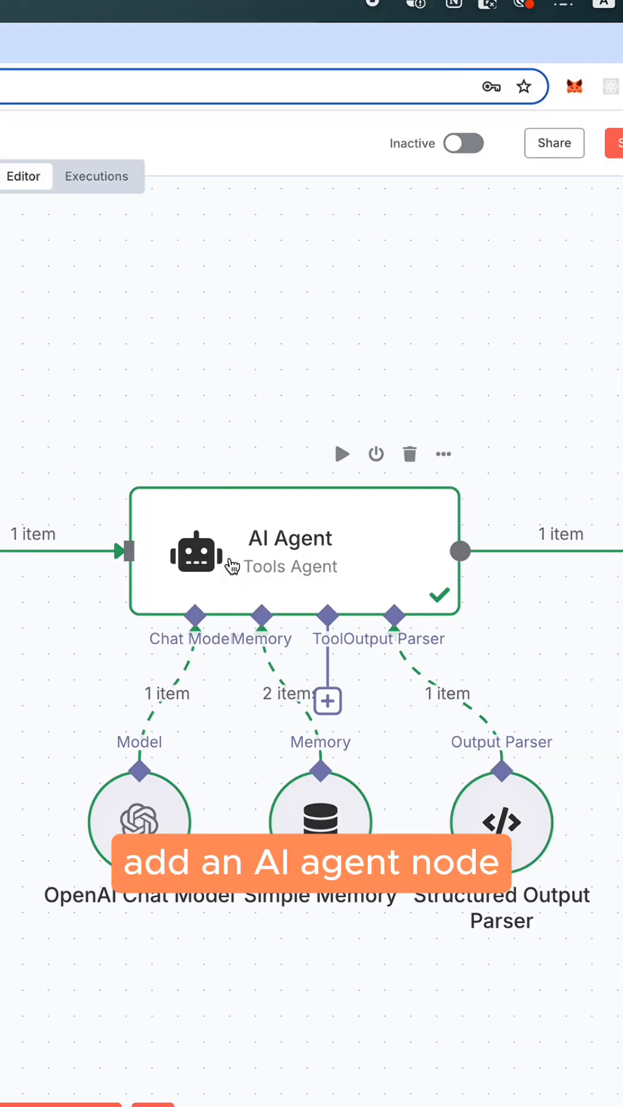